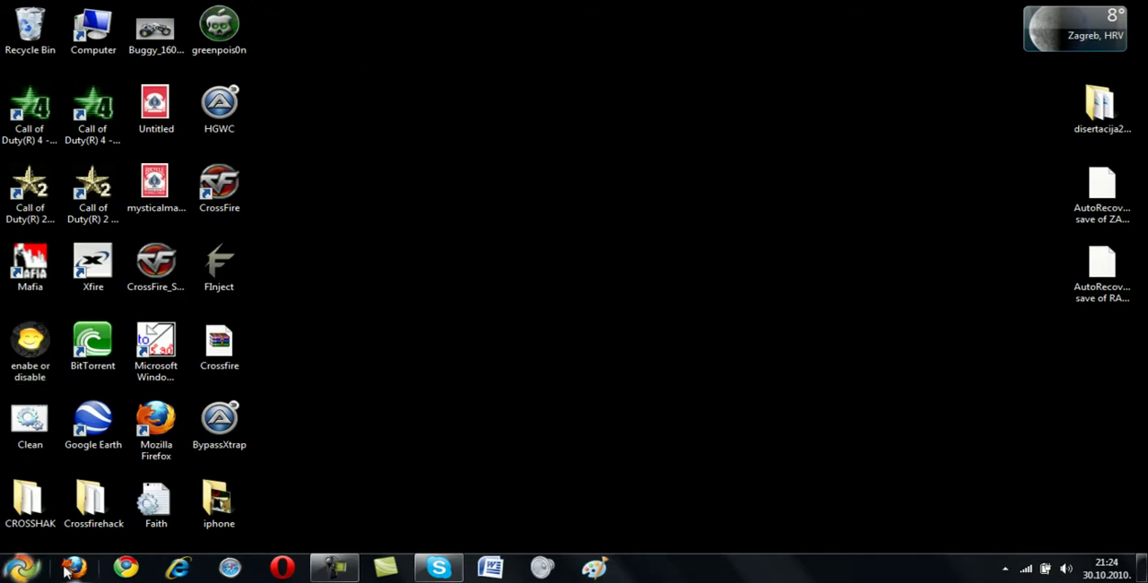
{"action": "mouse_move", "coordinate": [72, 560]}
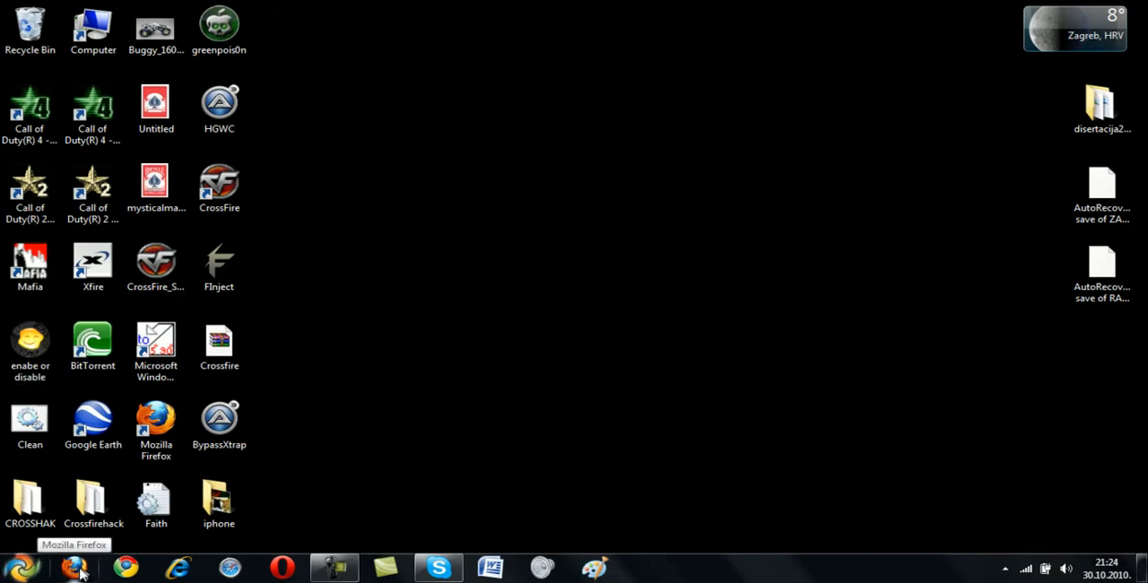
- Launch Firefox and search Google for "green poison"
{"action": "left_click", "coordinate": [218, 104]}
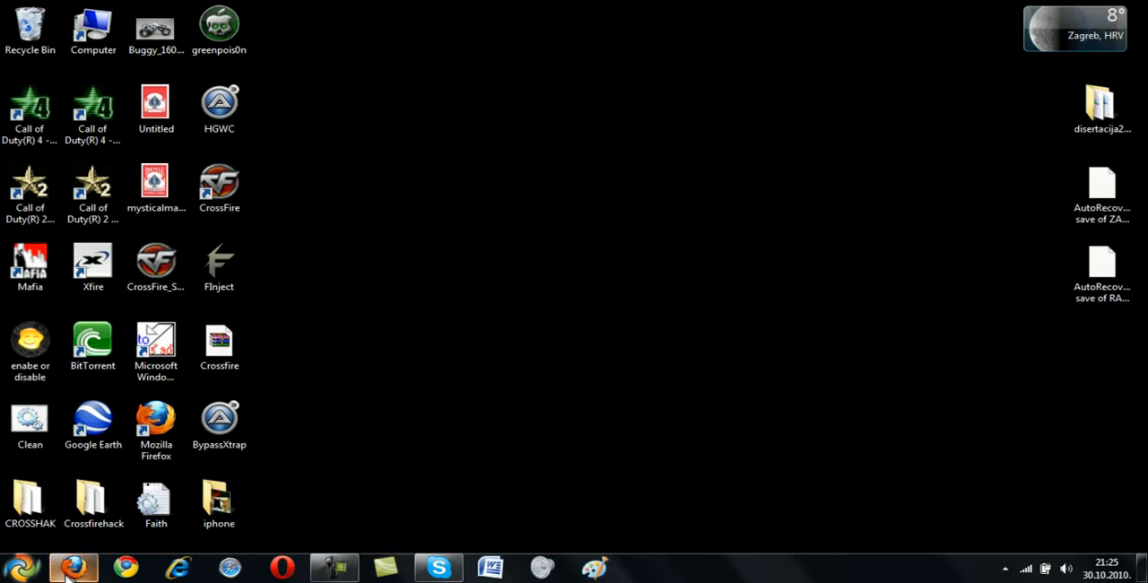
{"action": "left_click", "coordinate": [73, 567]}
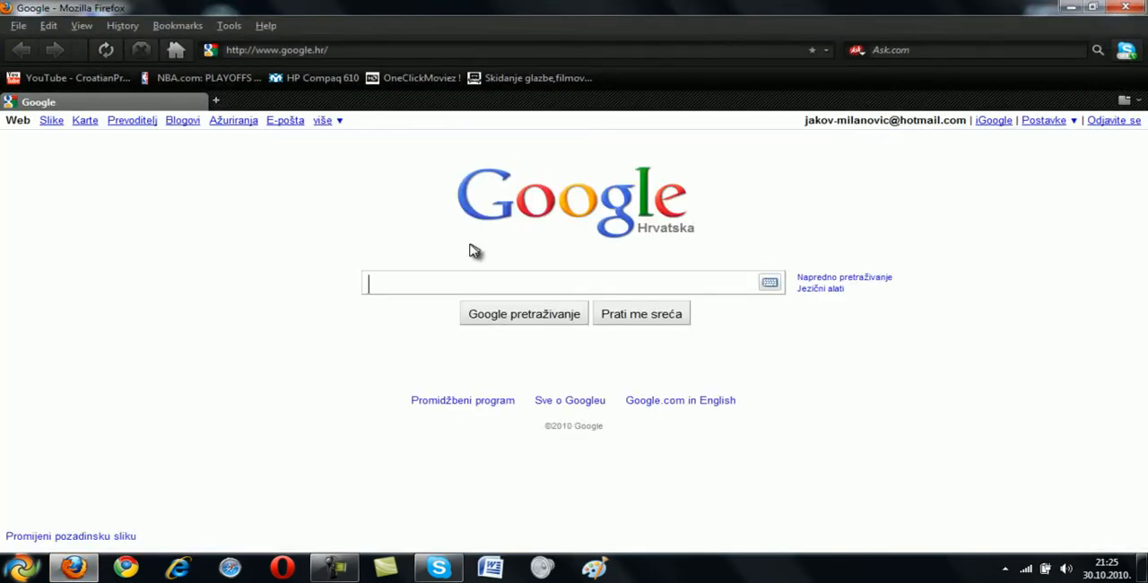
{"action": "type", "text": "green poison"}
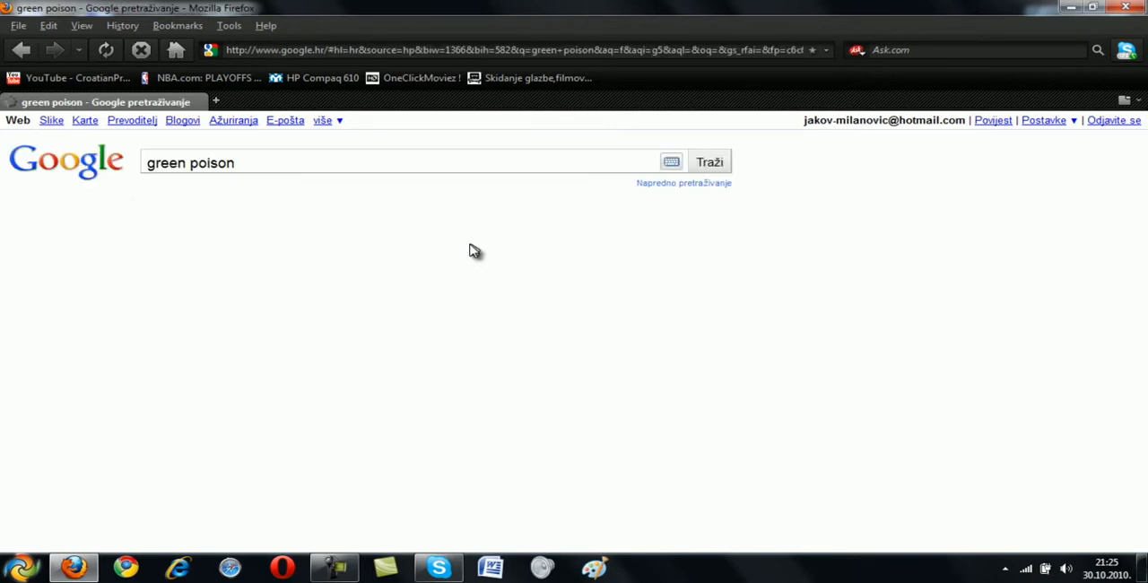
{"action": "left_click", "coordinate": [710, 161]}
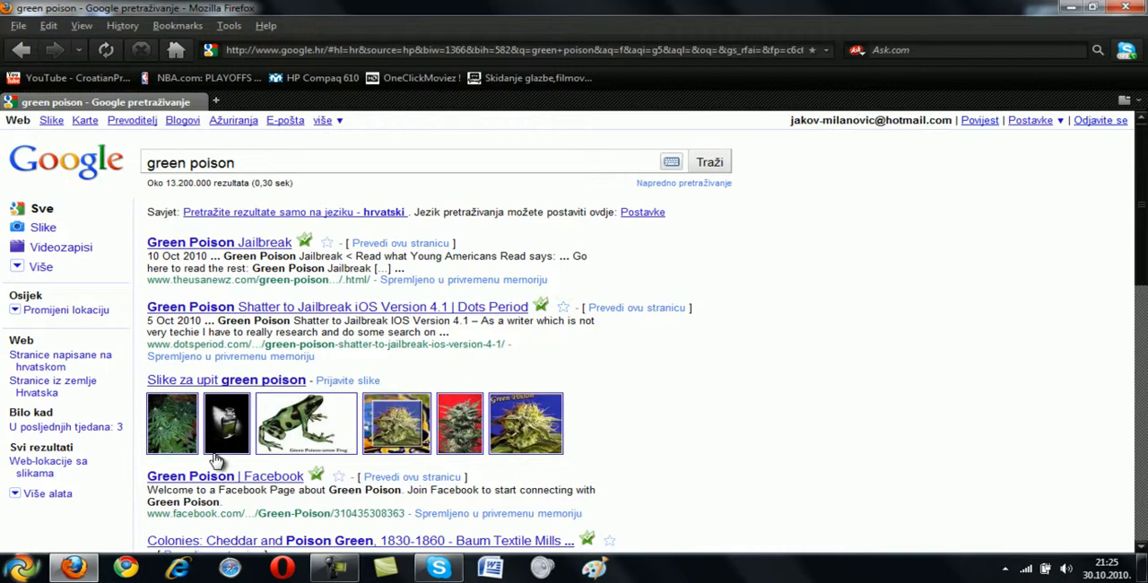
- Download the Windows release from the greenpois0n site and locate gp_win32_rc4 in Downloads
{"action": "left_click", "coordinate": [251, 162]}
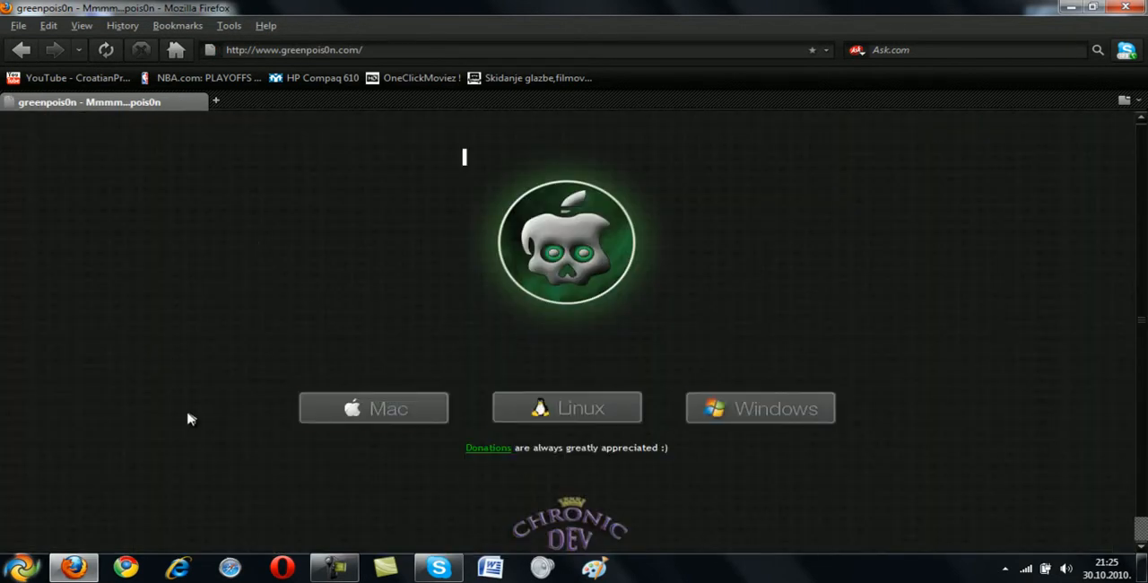
{"action": "mouse_move", "coordinate": [972, 402]}
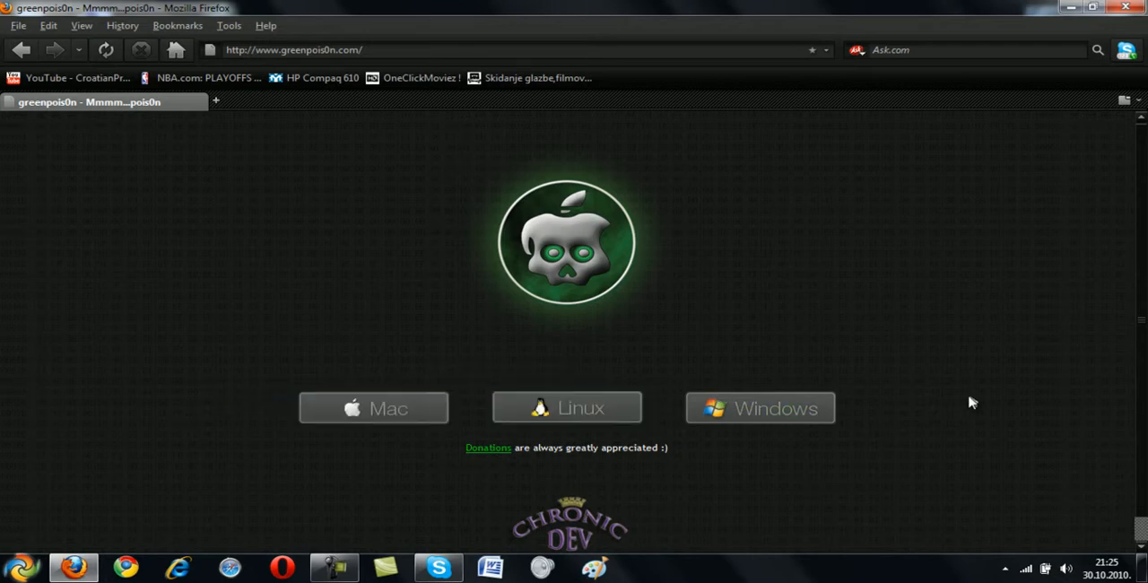
{"action": "mouse_move", "coordinate": [333, 405]}
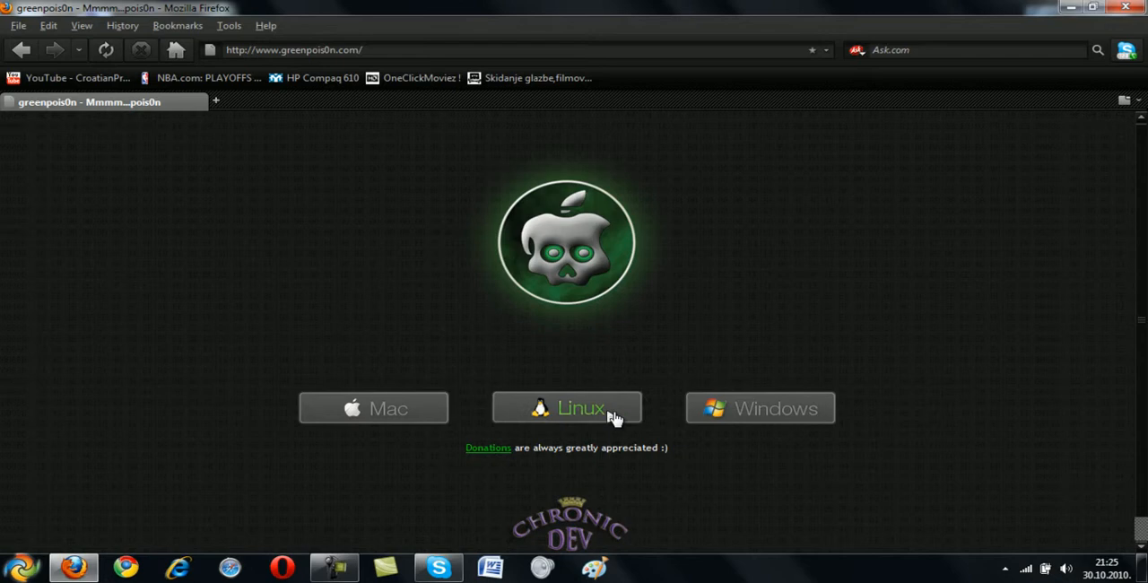
{"action": "mouse_move", "coordinate": [847, 423]}
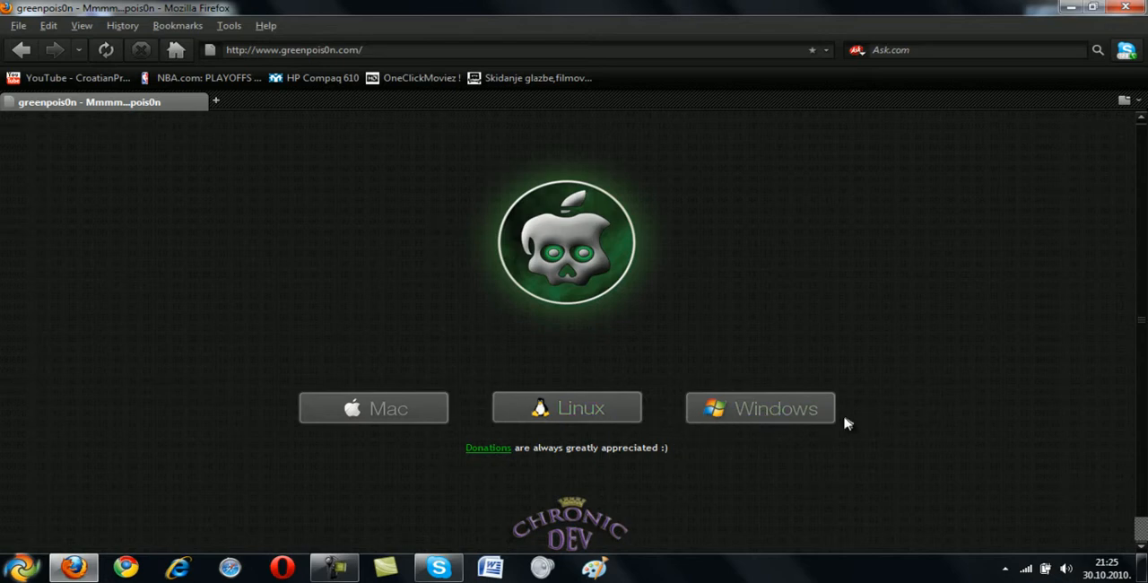
{"action": "mouse_move", "coordinate": [757, 408]}
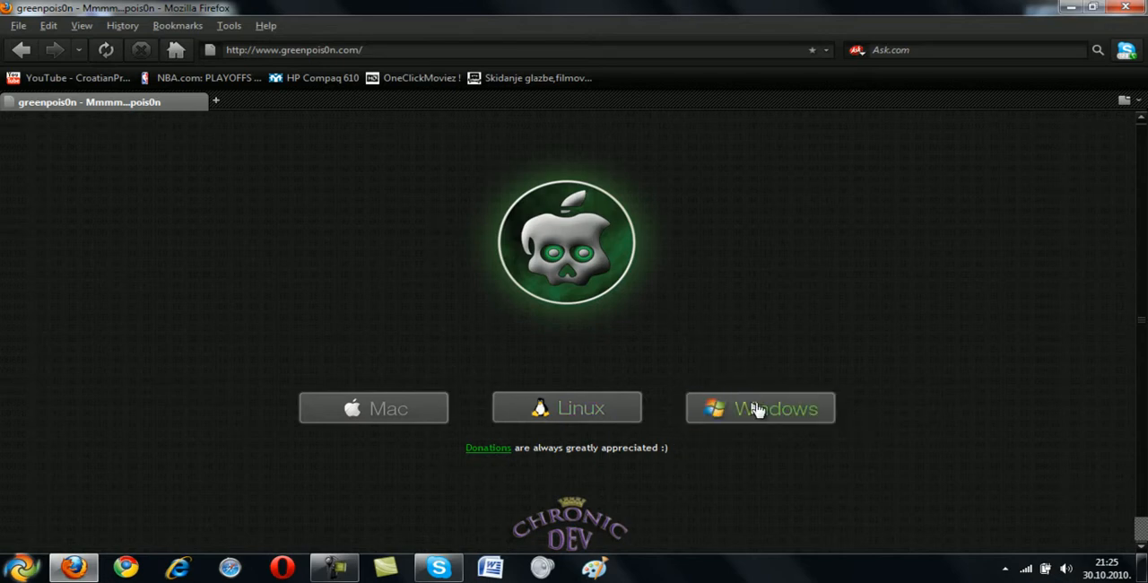
{"action": "left_click", "coordinate": [760, 407]}
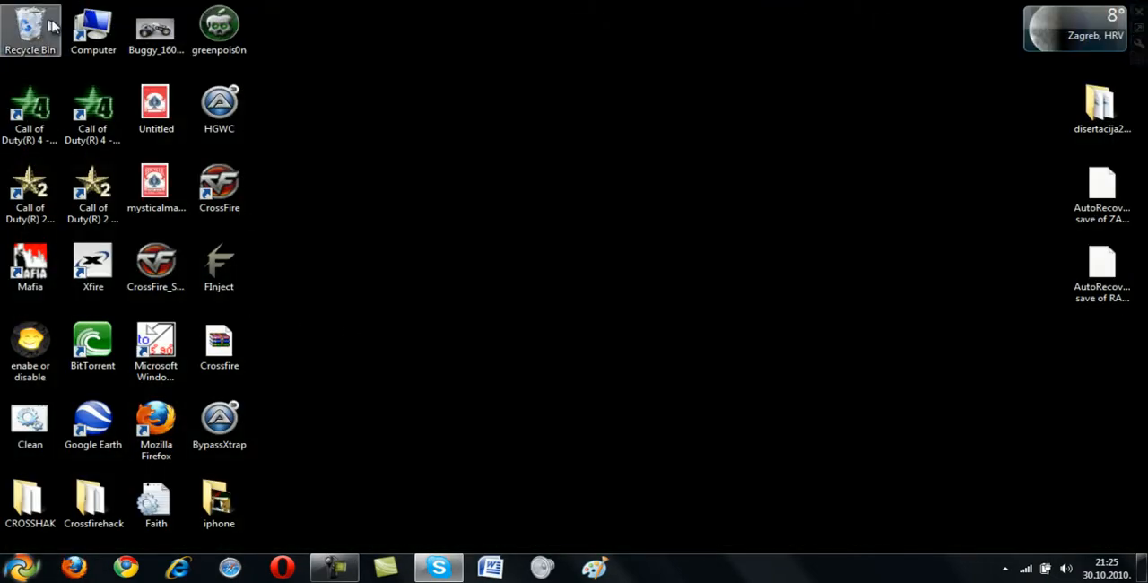
{"action": "left_click", "coordinate": [646, 566]}
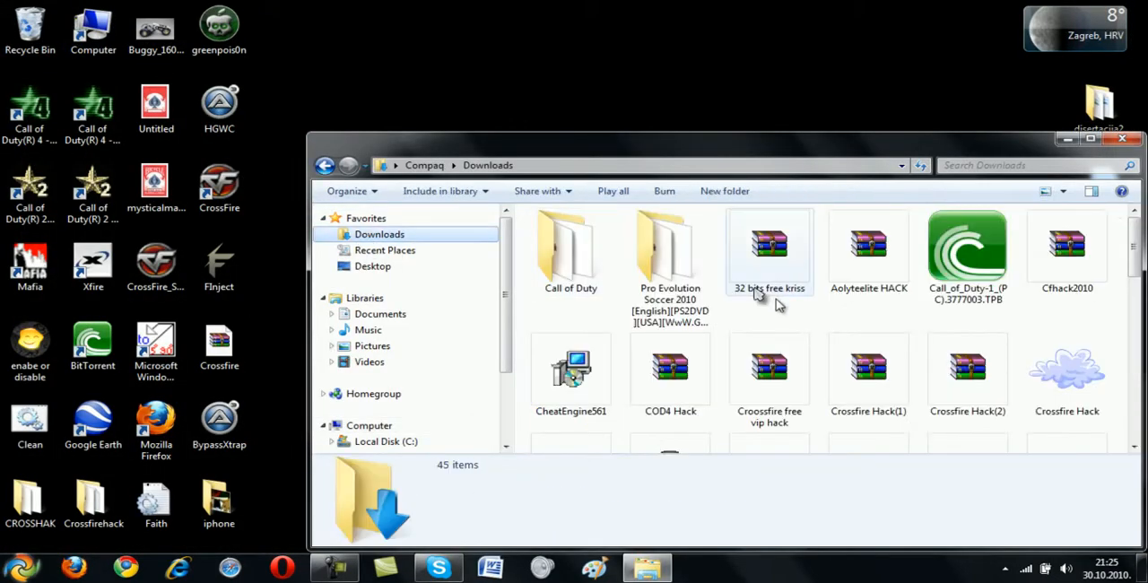
{"action": "scroll", "scroll_direction": "down", "scroll_amount": 3}
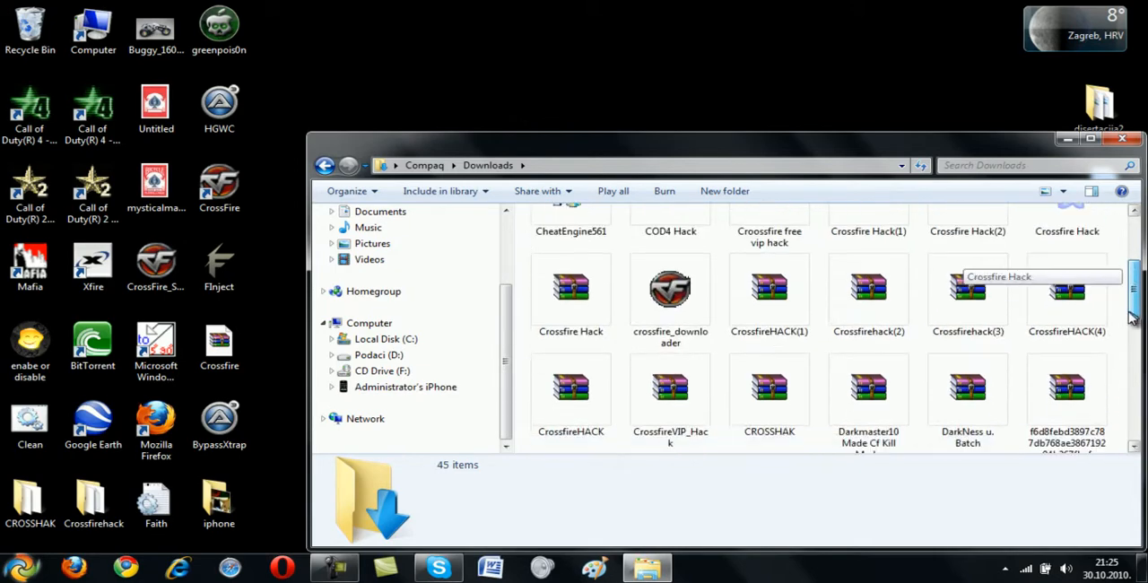
{"action": "scroll", "scroll_direction": "down", "scroll_amount": 3}
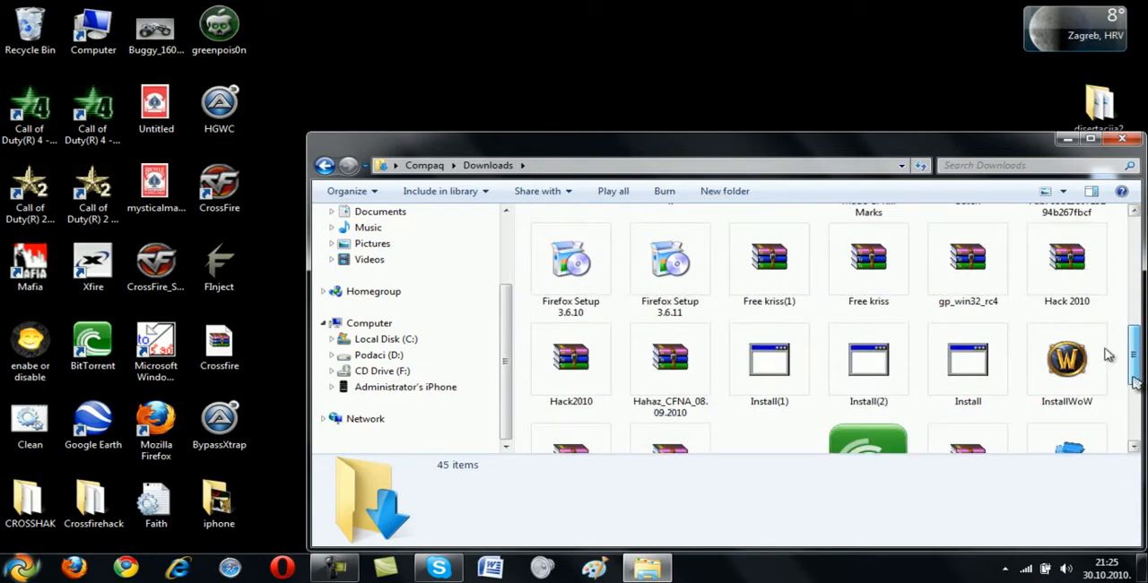
- Extract greenpois0n.exe from gp_win32_rc4.zip to the Desktop with WinRAR
{"action": "double_click", "coordinate": [967, 260]}
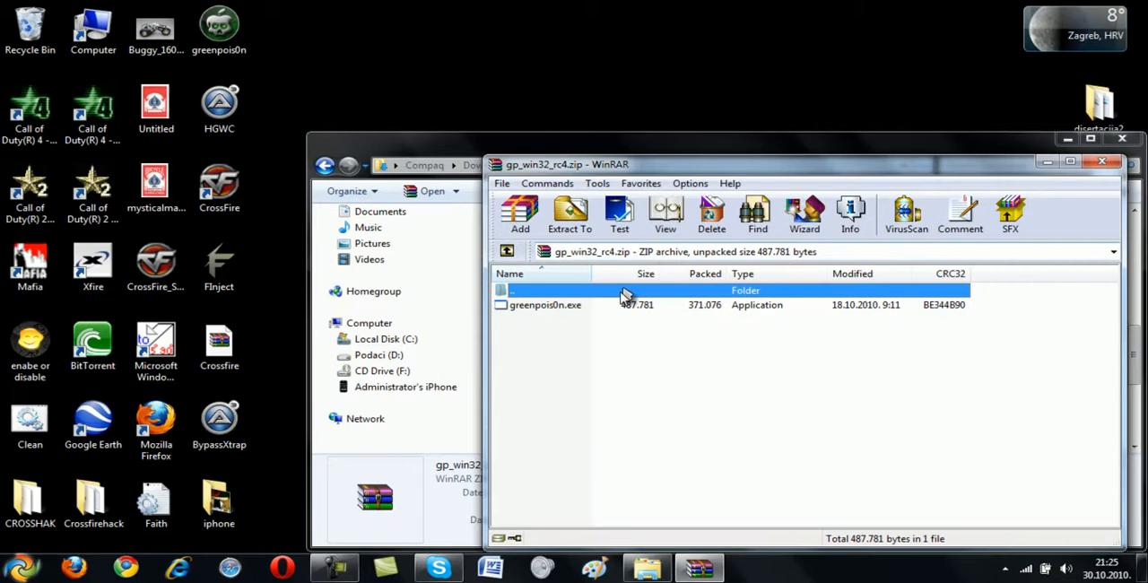
{"action": "left_click", "coordinate": [546, 305]}
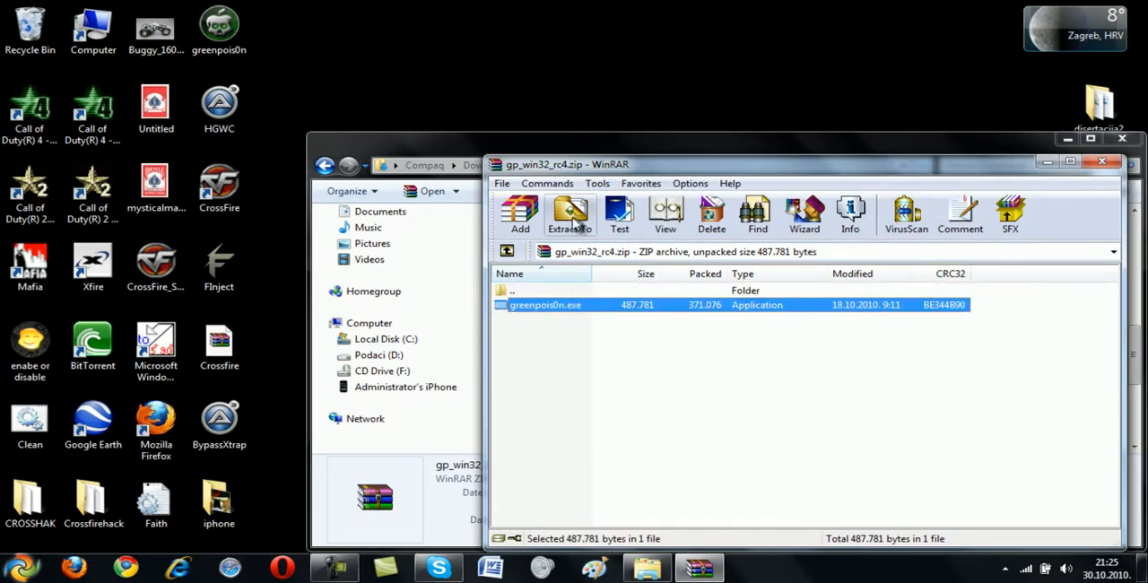
{"action": "left_click", "coordinate": [571, 216]}
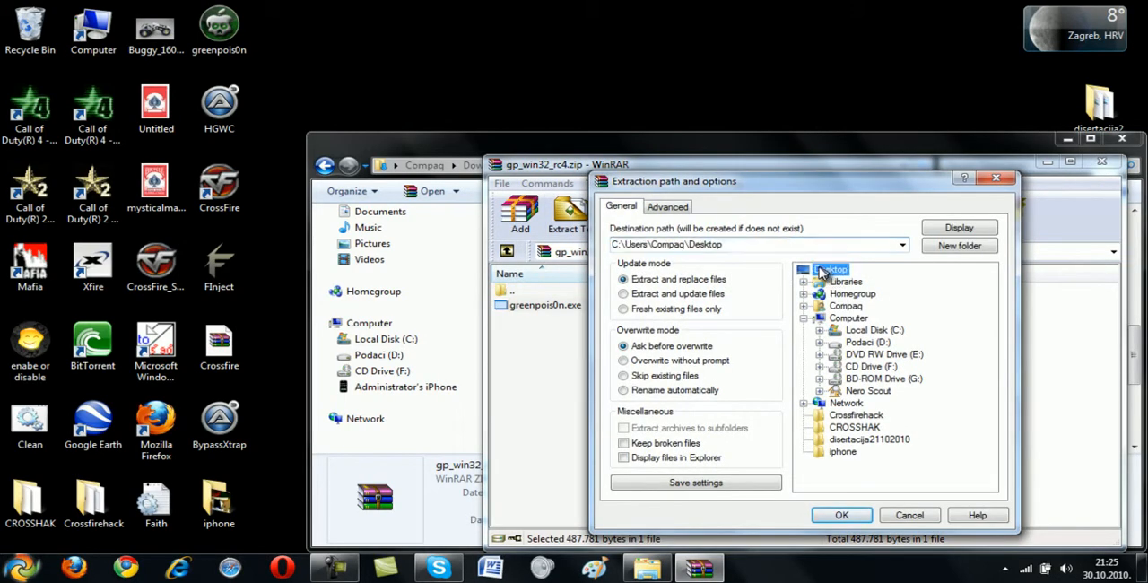
{"action": "left_click", "coordinate": [909, 514]}
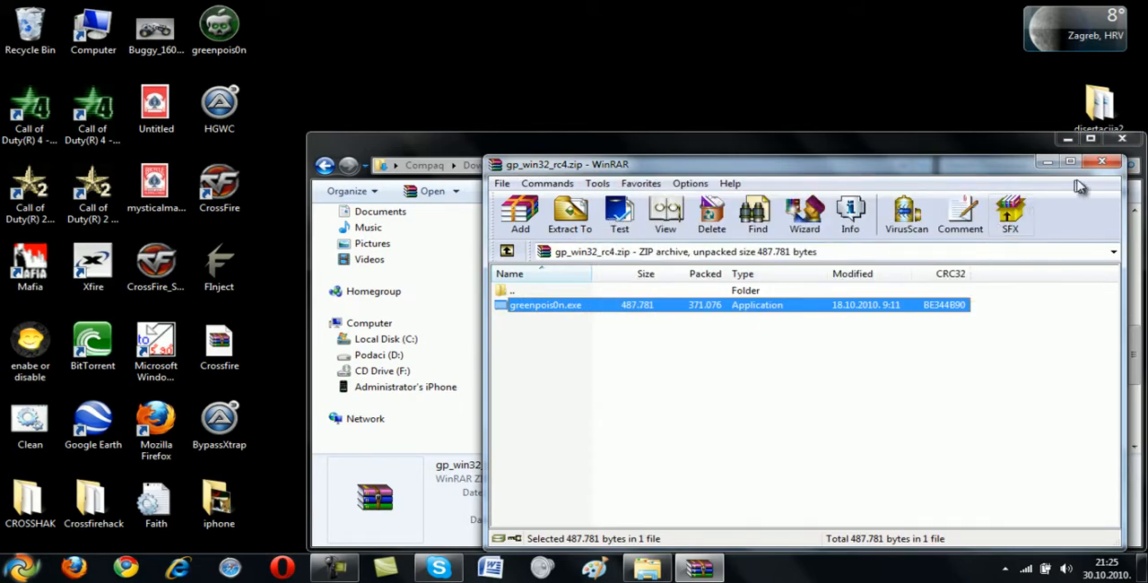
- Move greenpois0n.exe to the desktop centre and run it as administrator
{"action": "left_click", "coordinate": [1127, 161]}
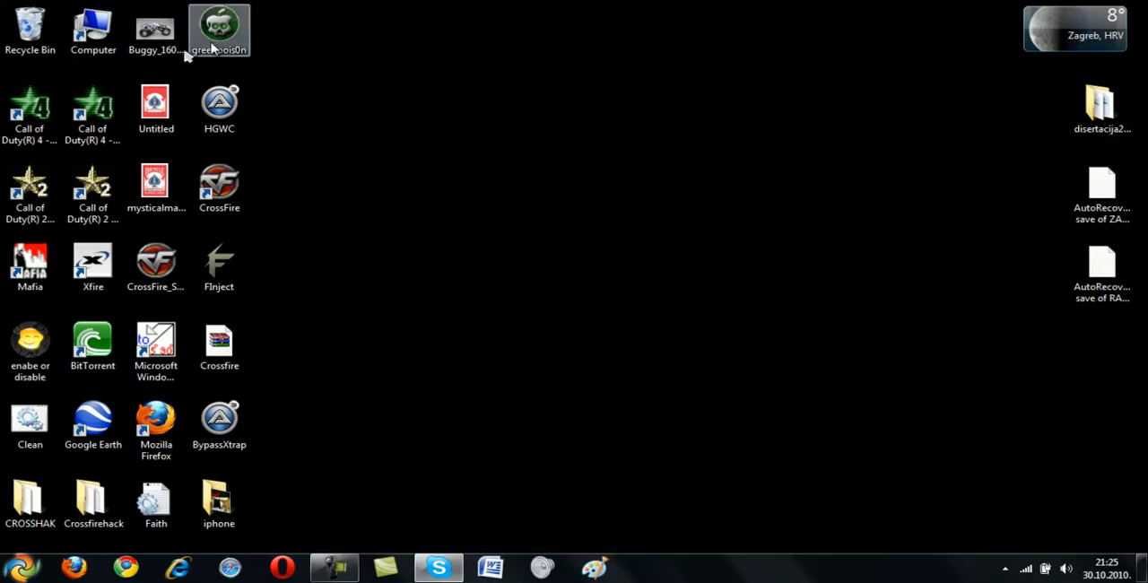
{"action": "left_click_drag", "start_coordinate": [219, 32], "coordinate": [597, 188]}
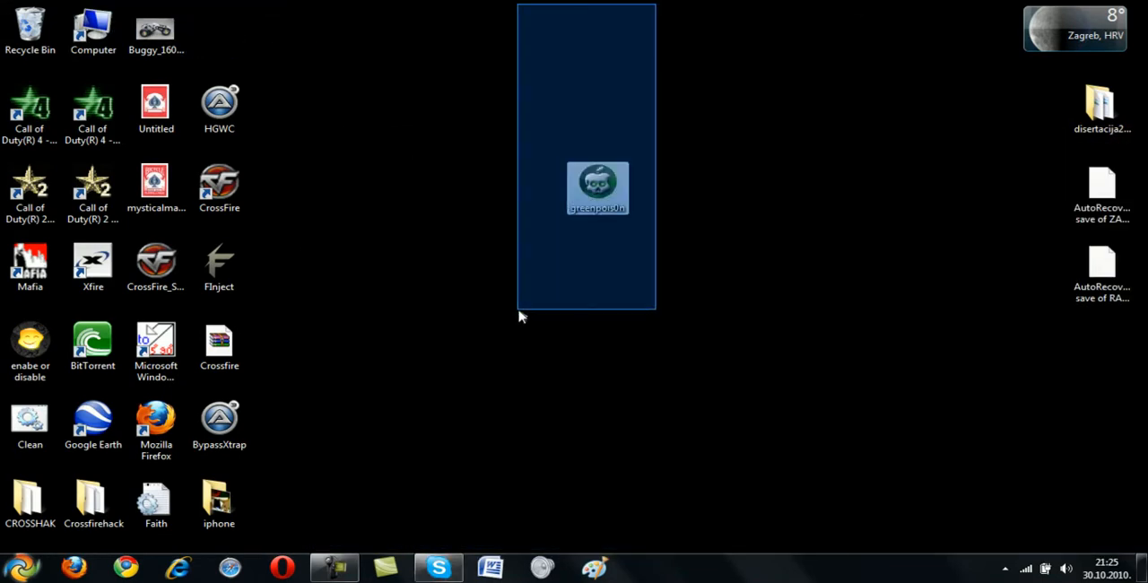
{"action": "right_click", "coordinate": [597, 182]}
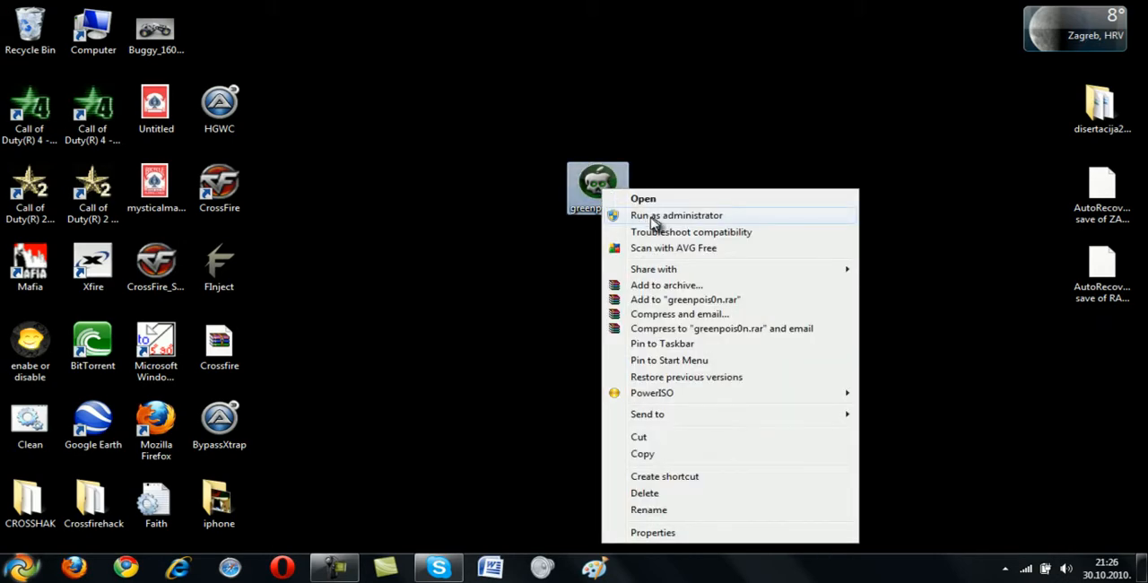
{"action": "left_click", "coordinate": [674, 215]}
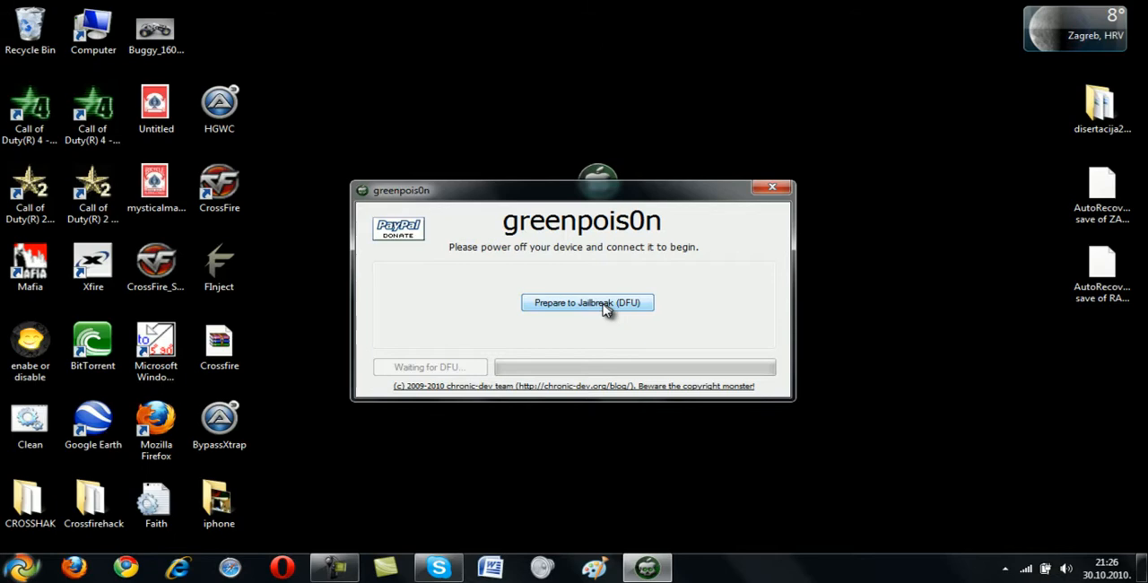
- Start Prepare to Jailbreak (DFU) to put the connected device into DFU mode
{"action": "left_click", "coordinate": [588, 301]}
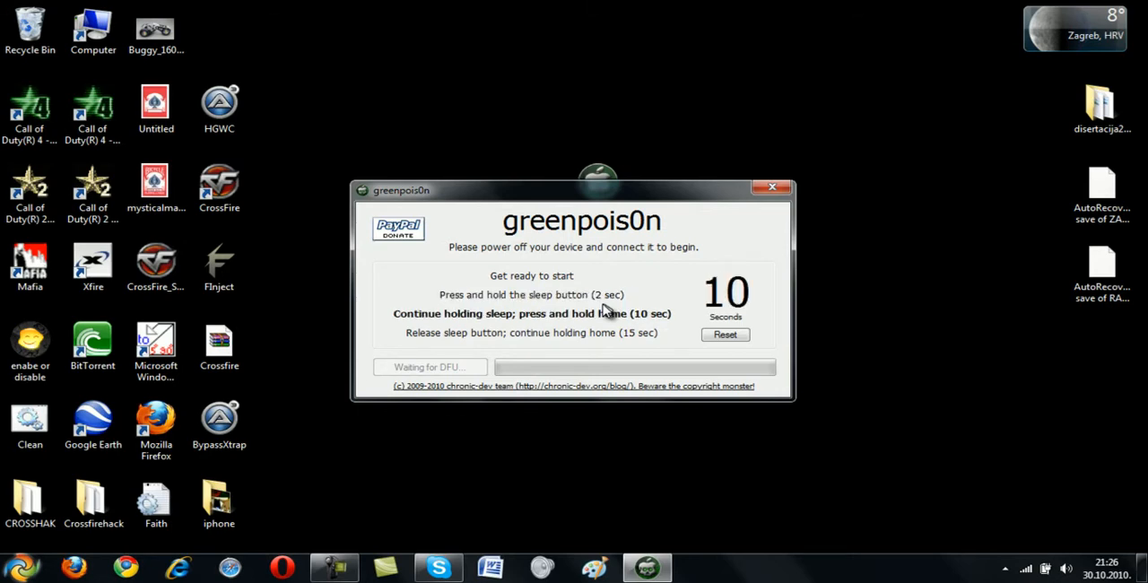
{"action": "mouse_move", "coordinate": [753, 352]}
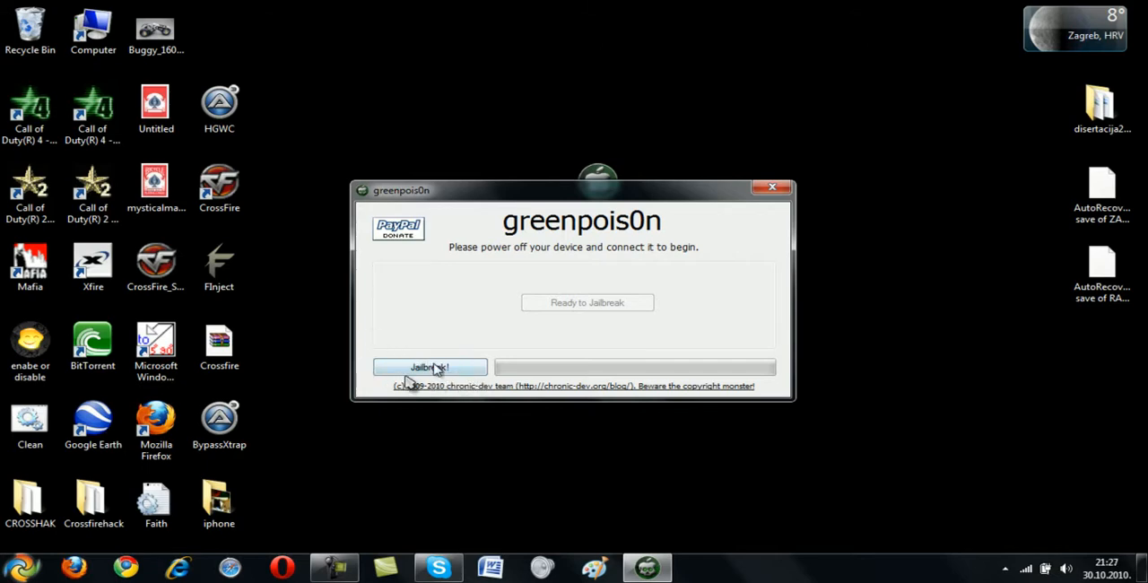
- Run Jailbreak until the progress bar completes, then close greenpois0n
{"action": "left_click", "coordinate": [430, 366]}
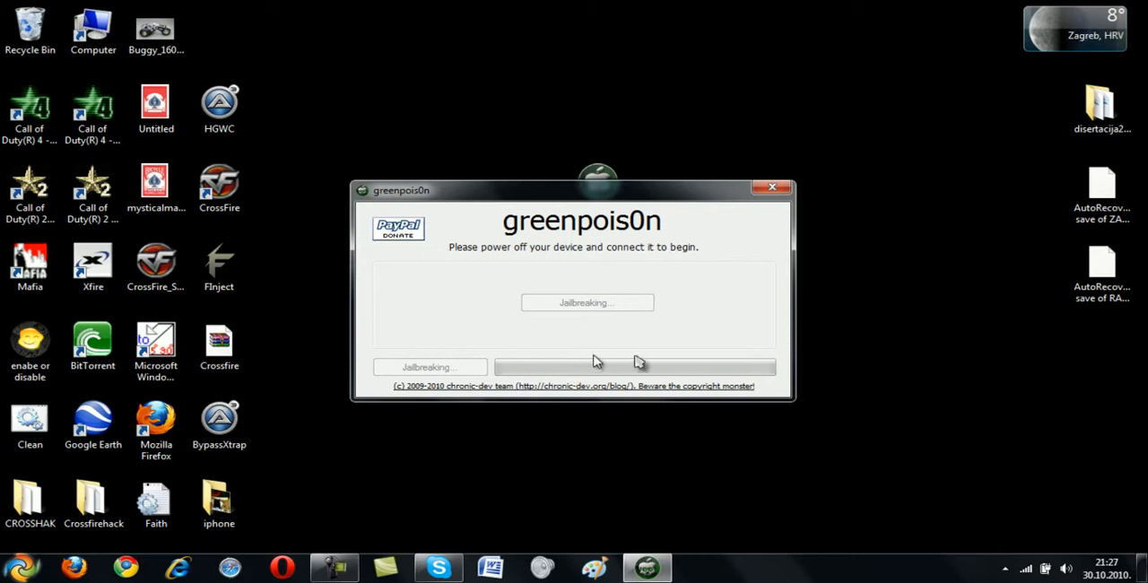
{"action": "mouse_move", "coordinate": [1020, 438]}
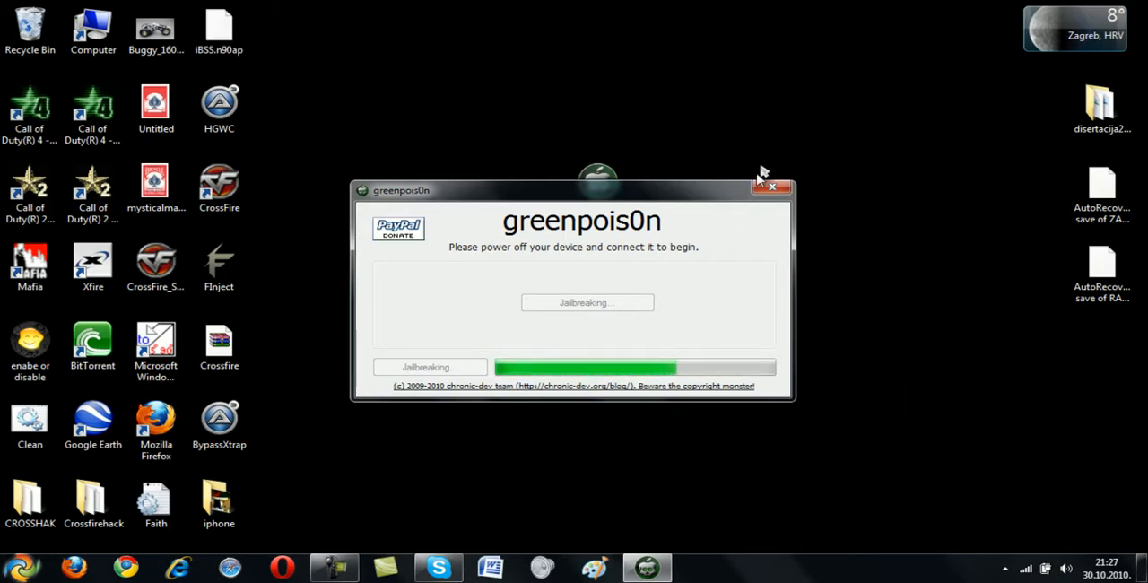
{"action": "left_click", "coordinate": [771, 186]}
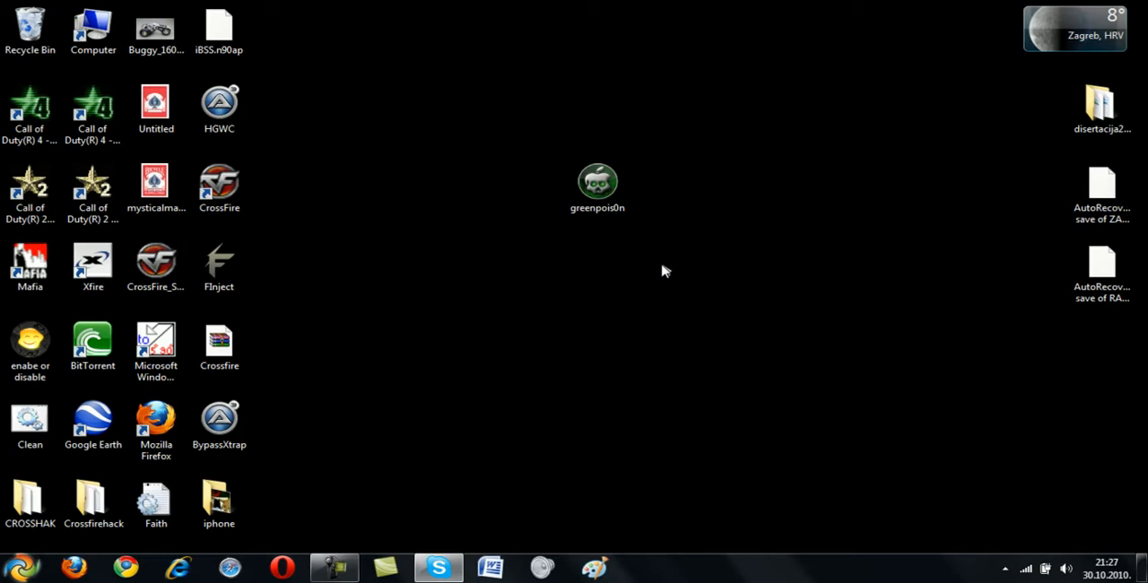
{"action": "mouse_move", "coordinate": [456, 463]}
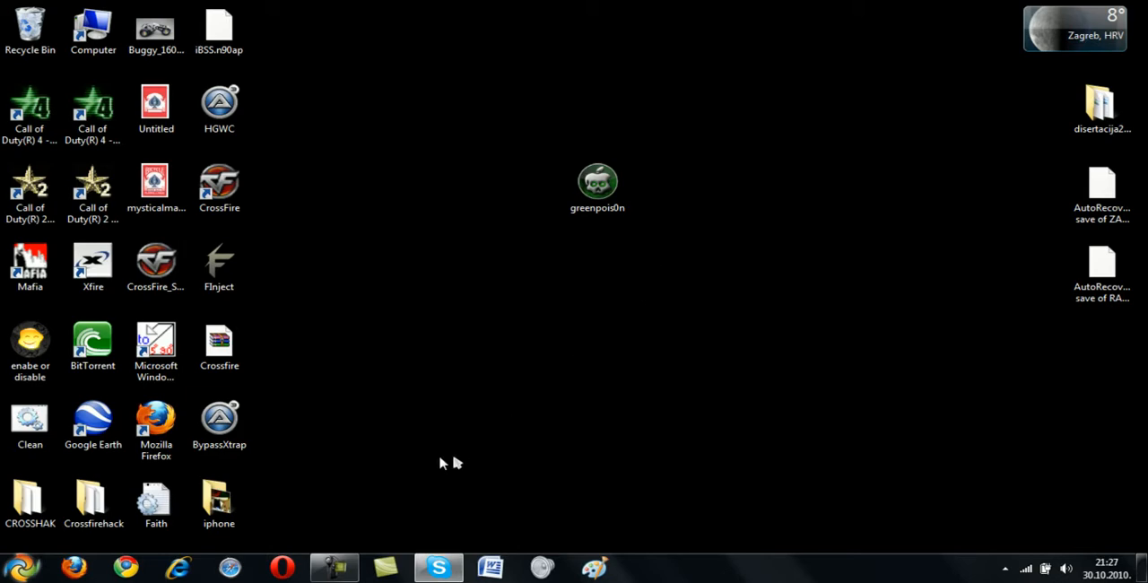
{"action": "mouse_move", "coordinate": [502, 428]}
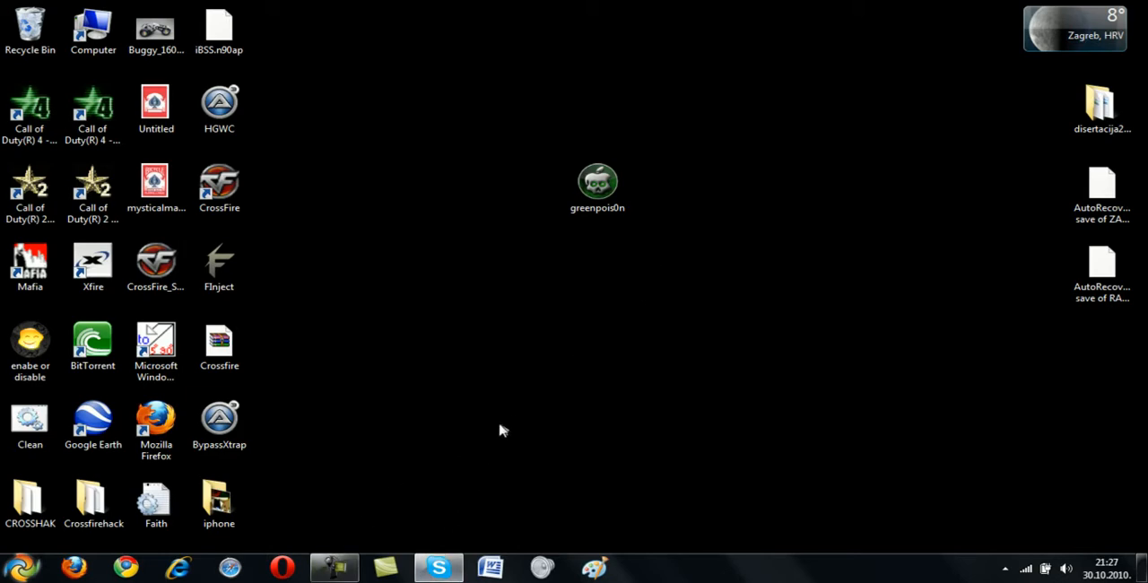
{"action": "mouse_move", "coordinate": [592, 344]}
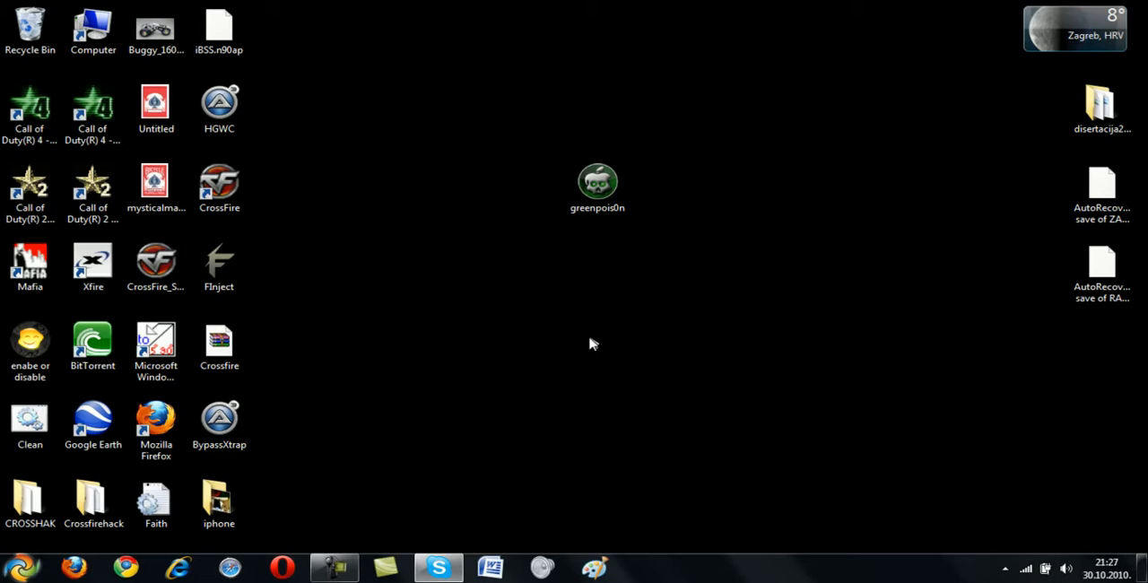